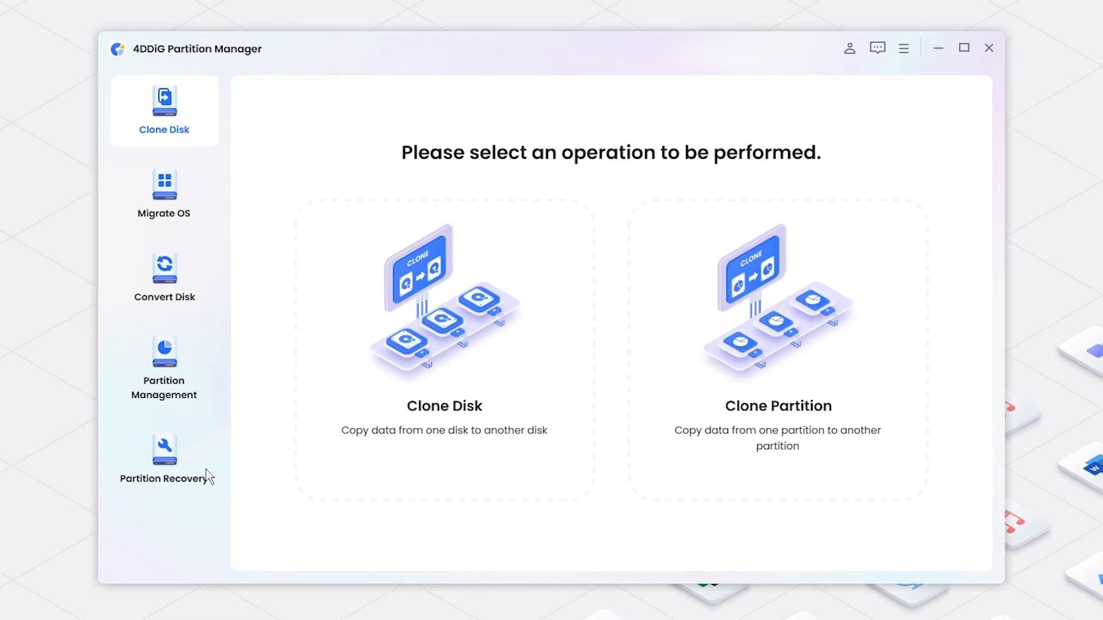
# Open the Create WinPE bootable media page under Partition Recovery.
pyautogui.click(163, 457)
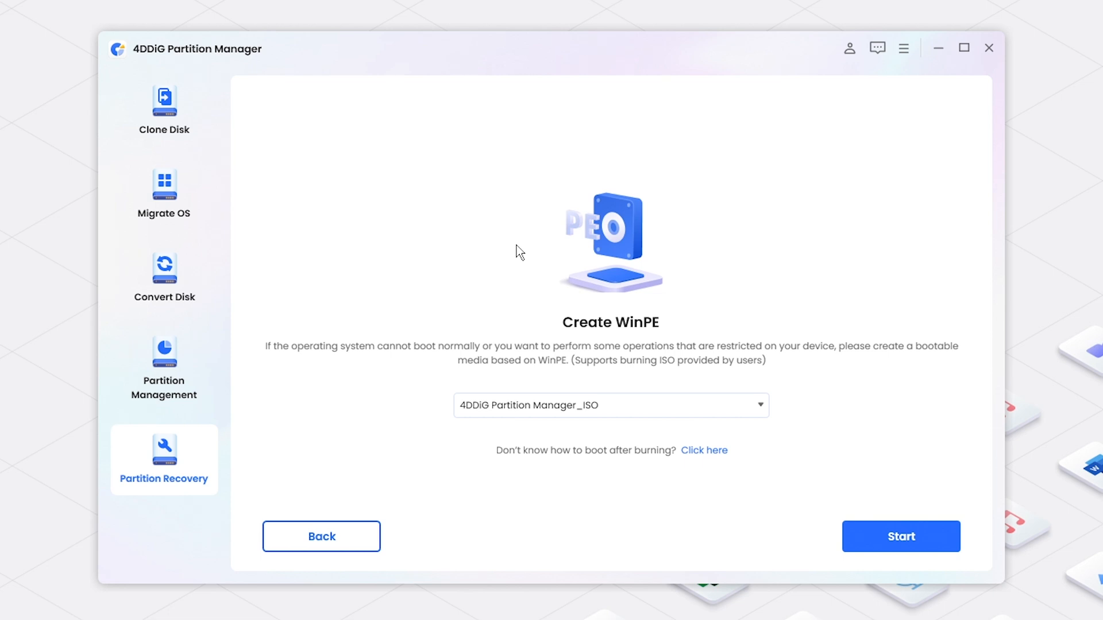
pyautogui.moveTo(842, 488)
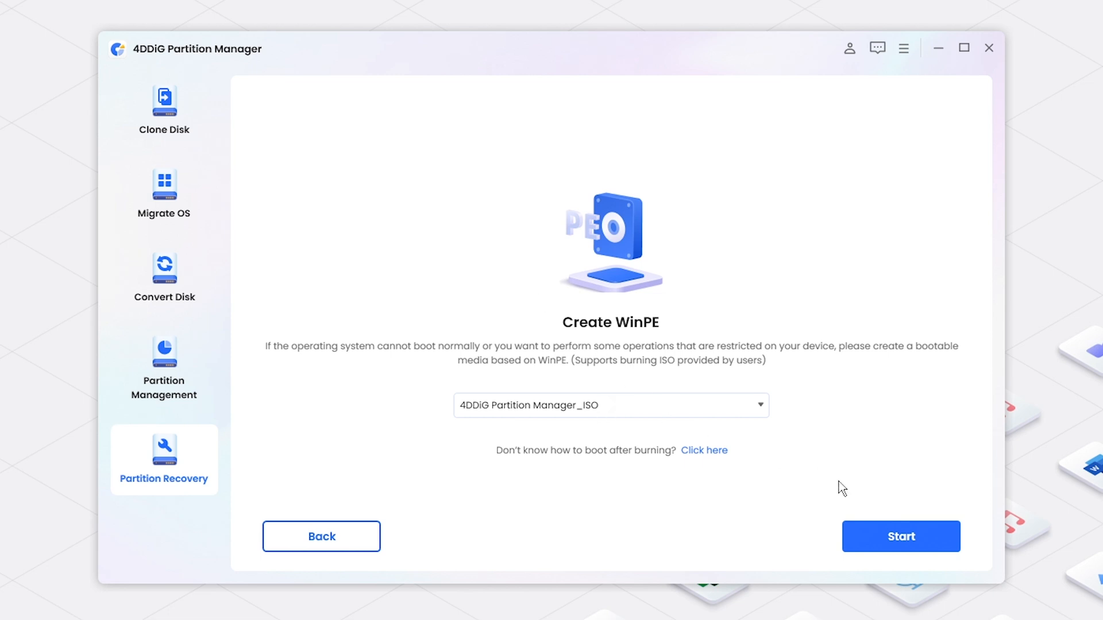
# Burn WinPE media onto the Teclast CoolFlash USB disk, accepting the format warning.
pyautogui.click(900, 536)
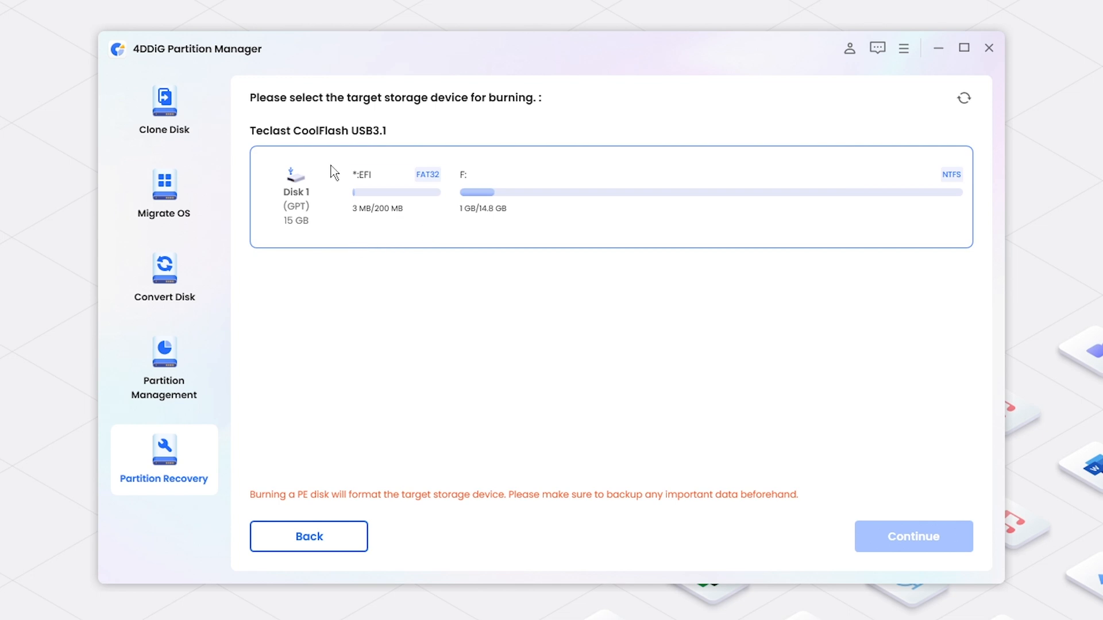
pyautogui.moveTo(479, 228)
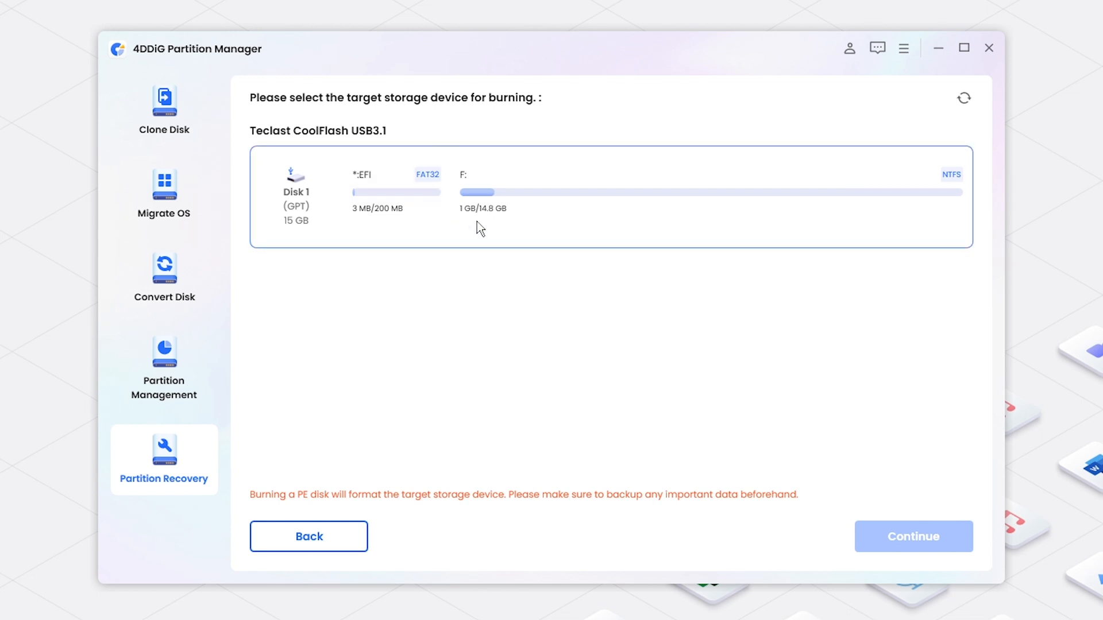
pyautogui.click(611, 197)
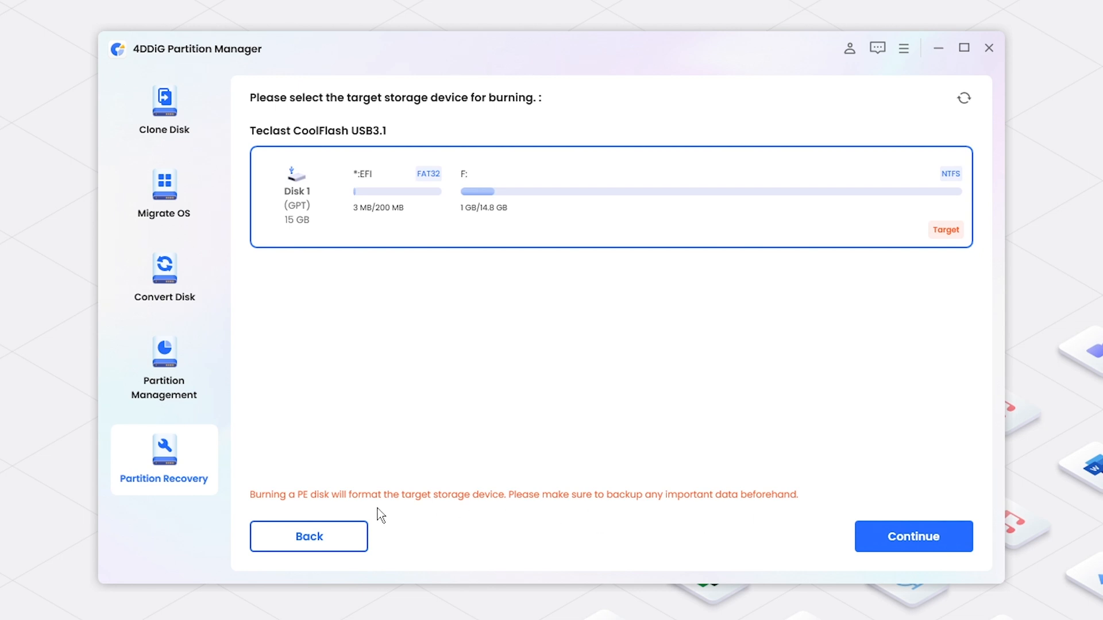
pyautogui.moveTo(342, 504)
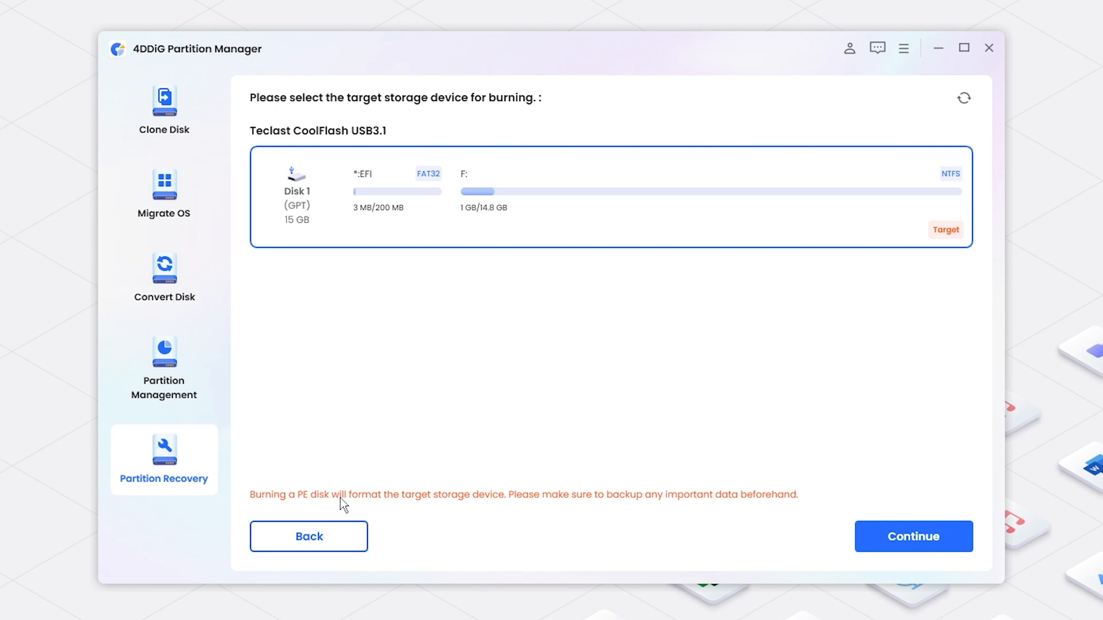
pyautogui.moveTo(951, 537)
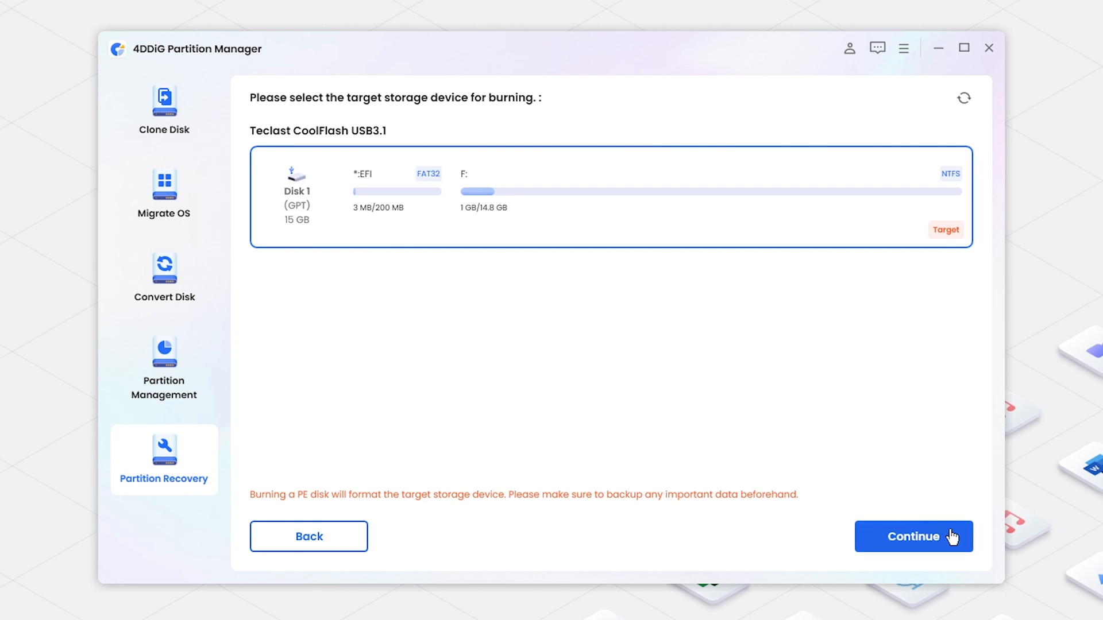
pyautogui.click(912, 536)
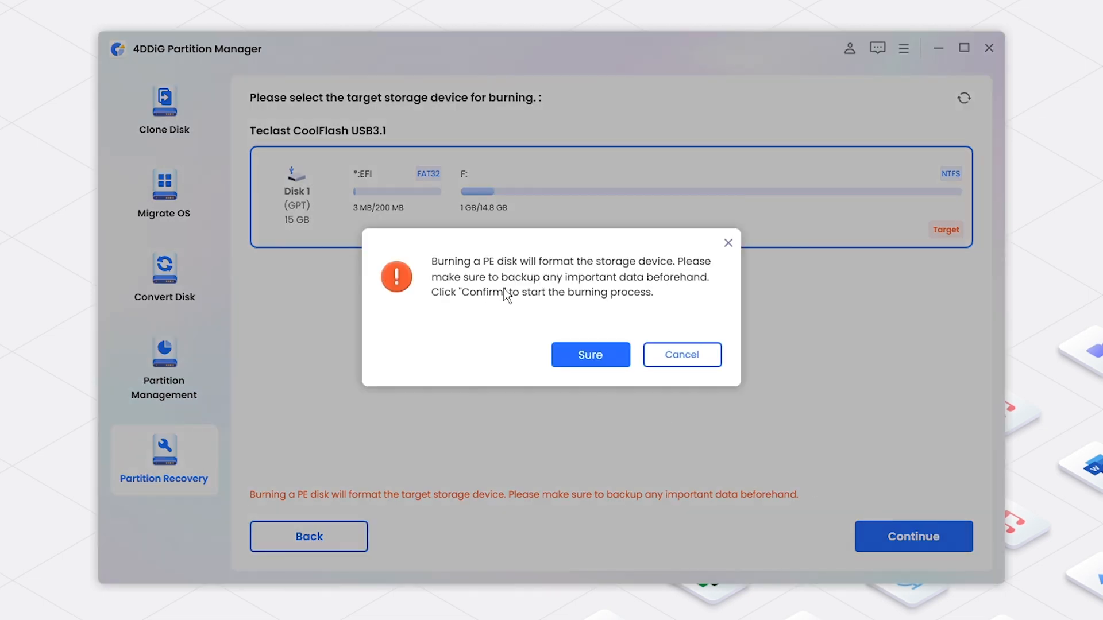
pyautogui.moveTo(590, 355)
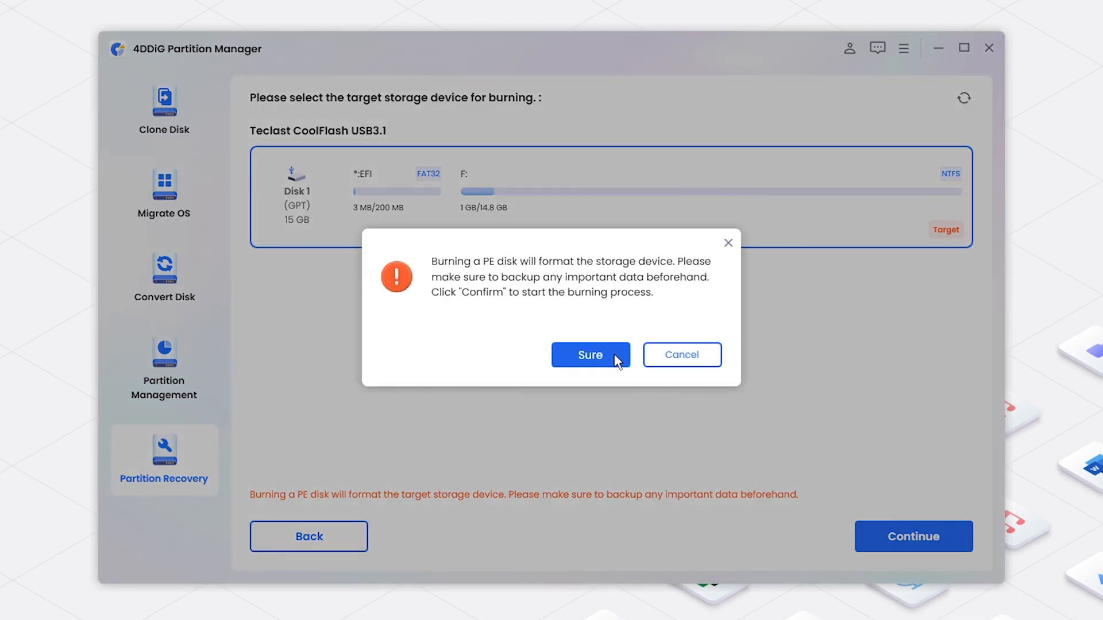
pyautogui.click(590, 354)
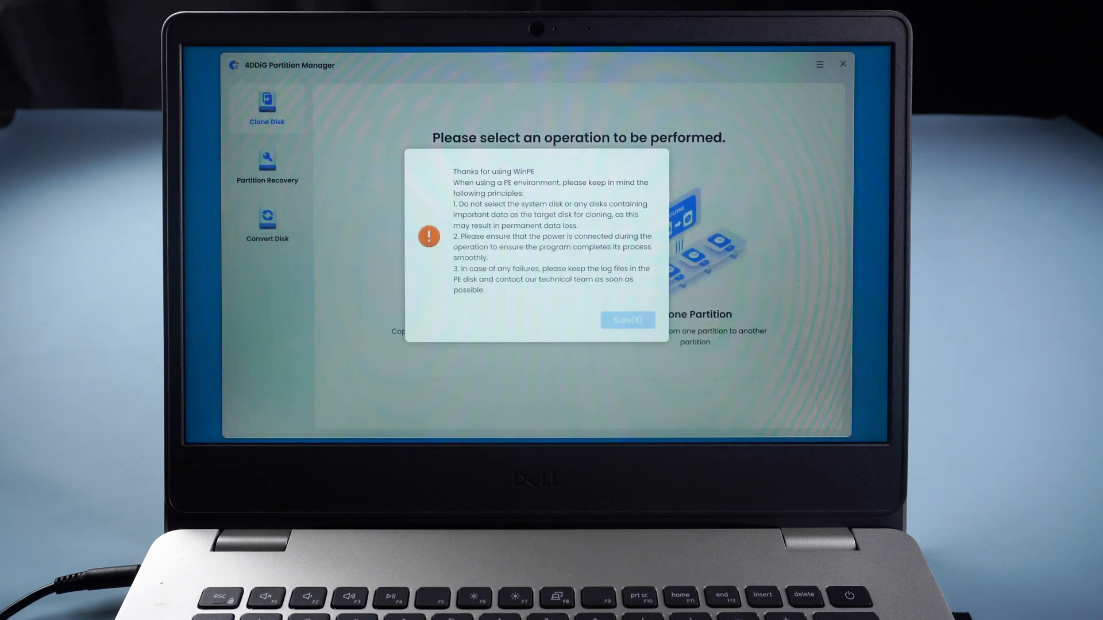
# Dismiss the WinPE notice, choose Clone Partition, and select E:Files on Disk 0 as source.
pyautogui.click(625, 320)
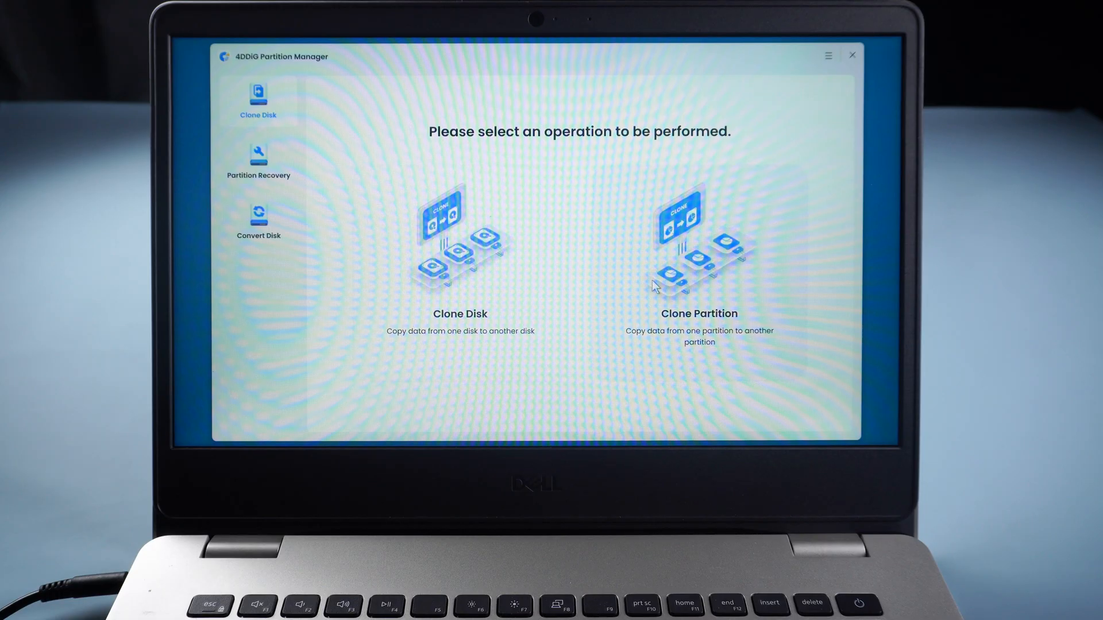
pyautogui.click(698, 254)
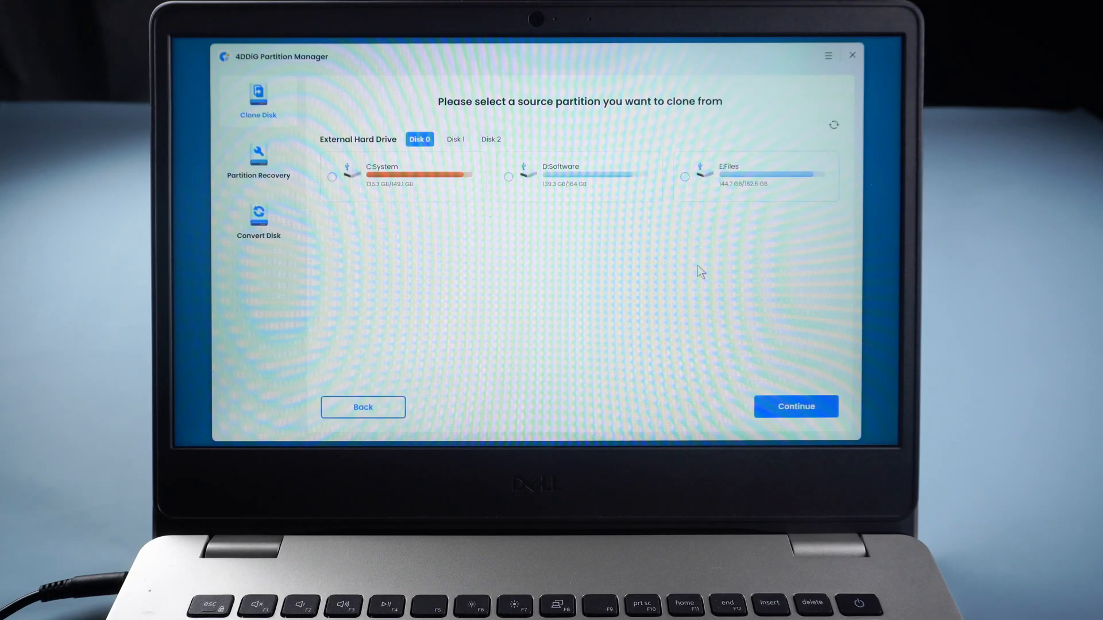
pyautogui.moveTo(479, 193)
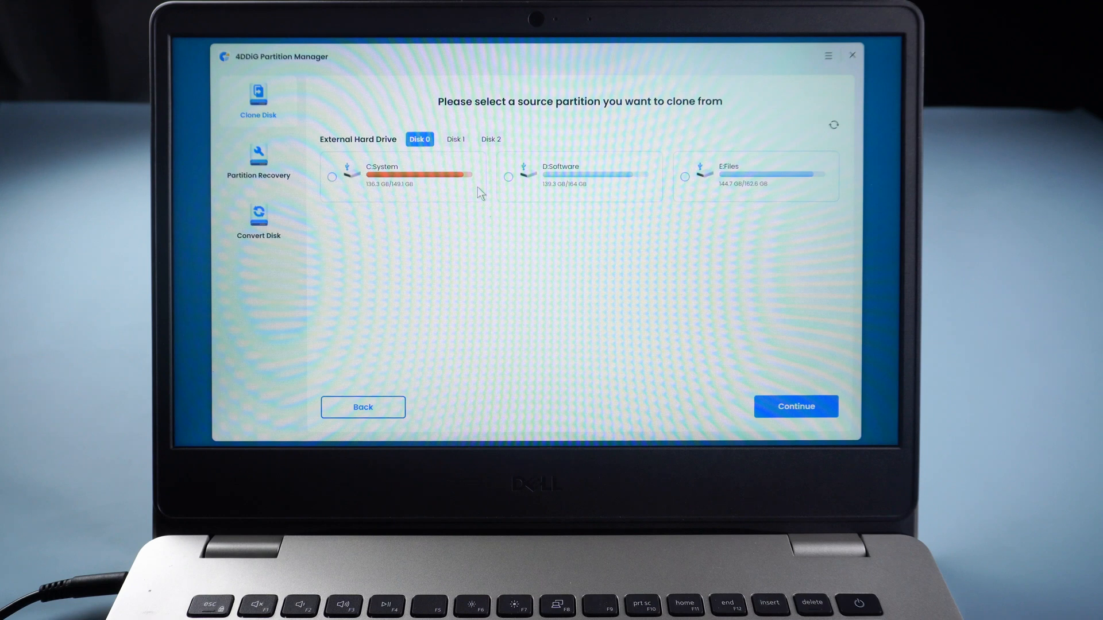
pyautogui.moveTo(686, 178)
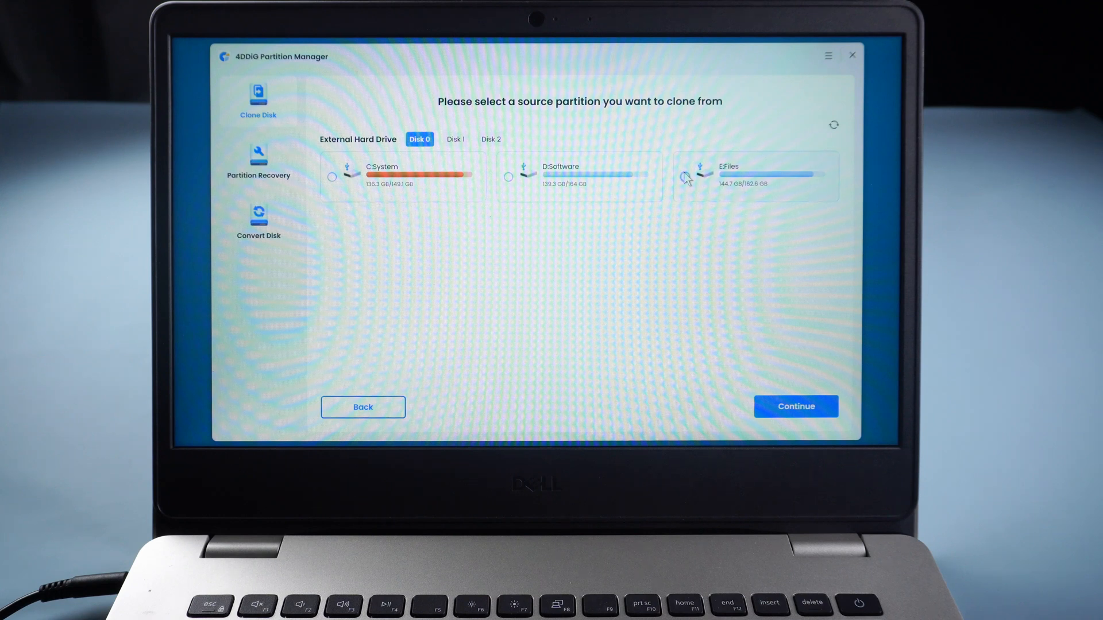
pyautogui.click(684, 176)
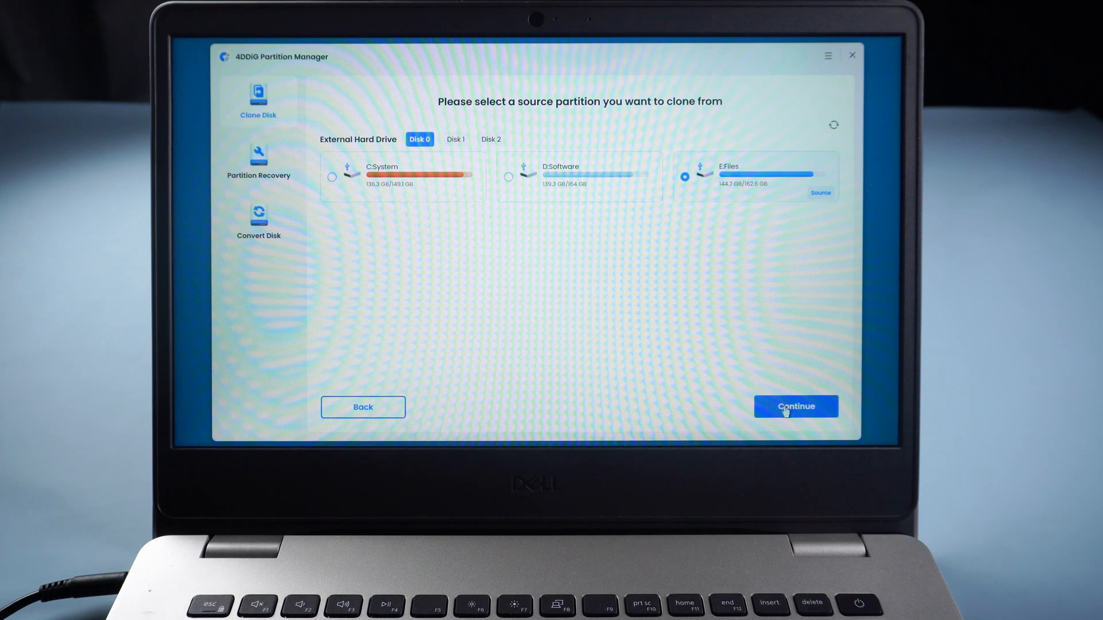
# Select G:New Volume on Disk 2 as the clone target and continue.
pyautogui.click(795, 407)
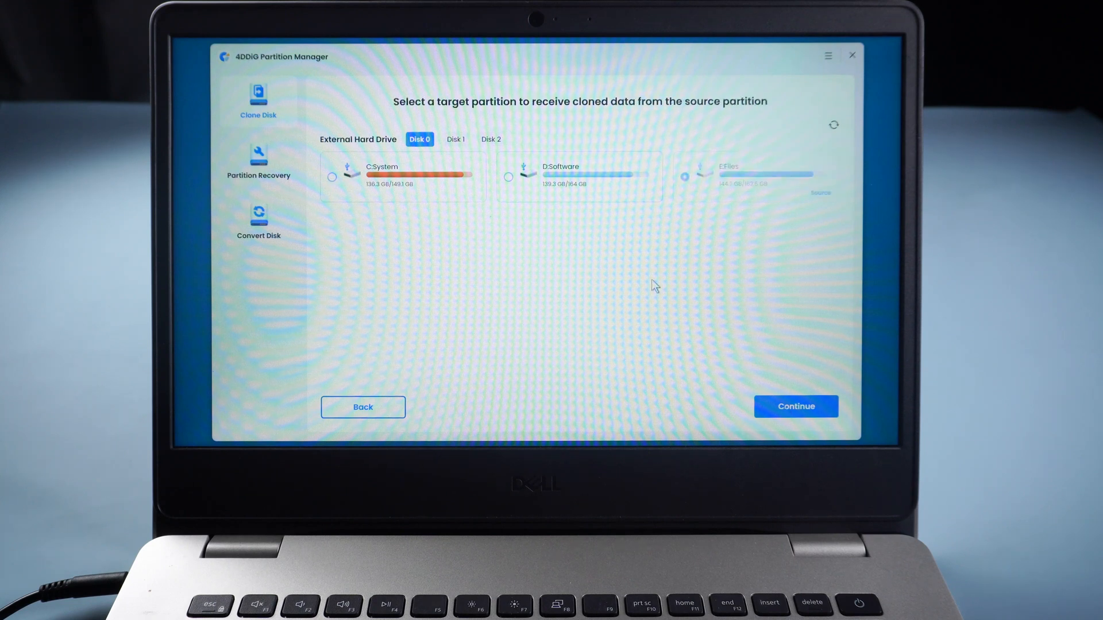
pyautogui.click(455, 138)
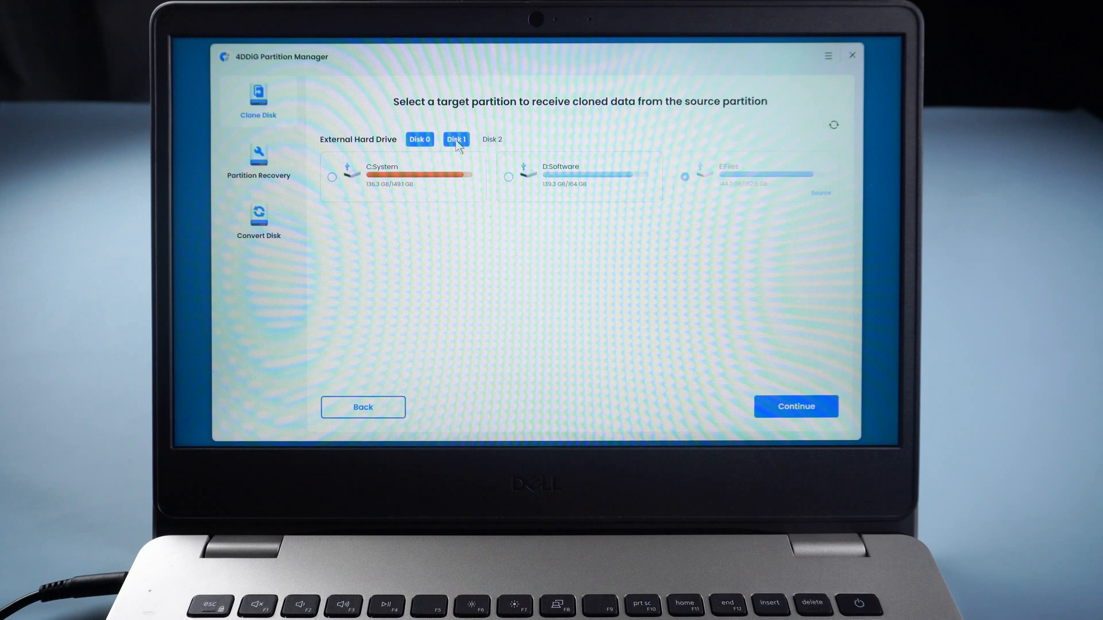
pyautogui.click(490, 138)
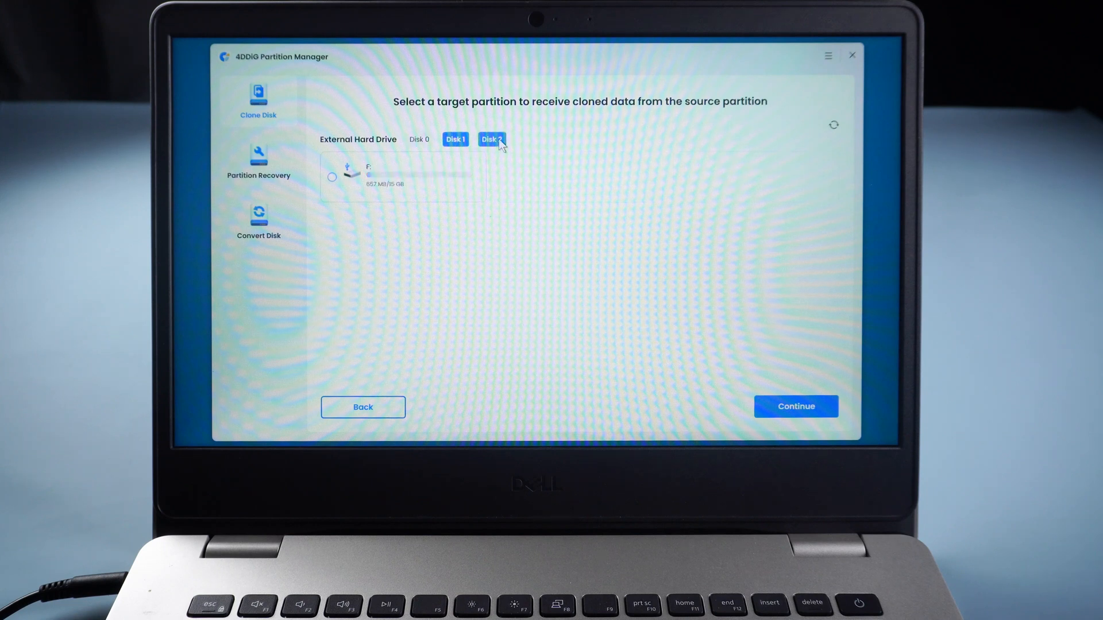
pyautogui.click(490, 138)
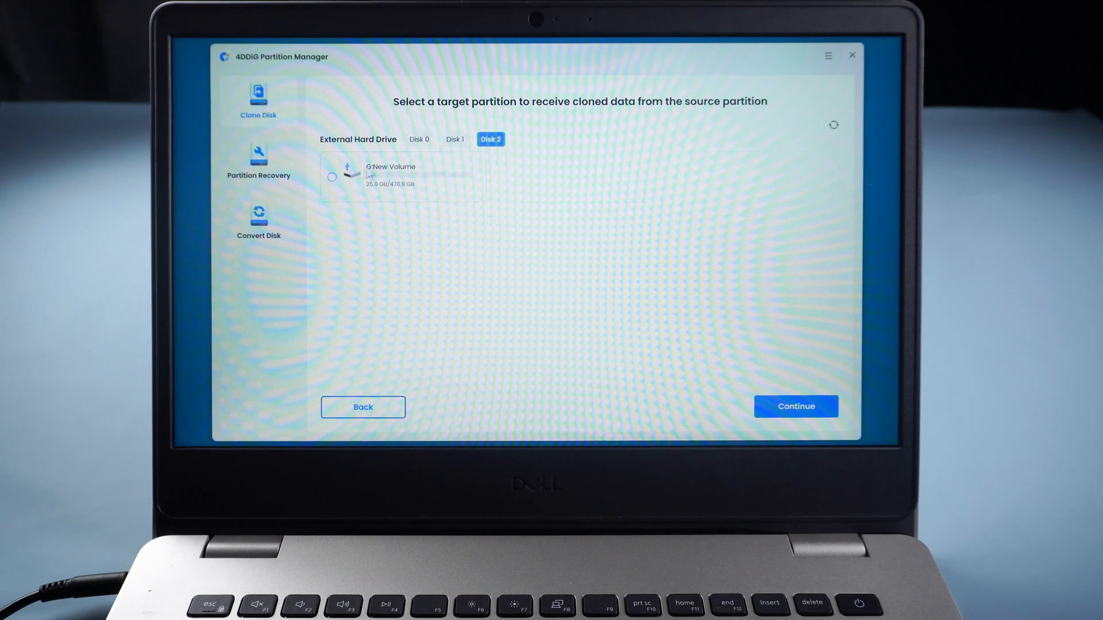
pyautogui.click(331, 177)
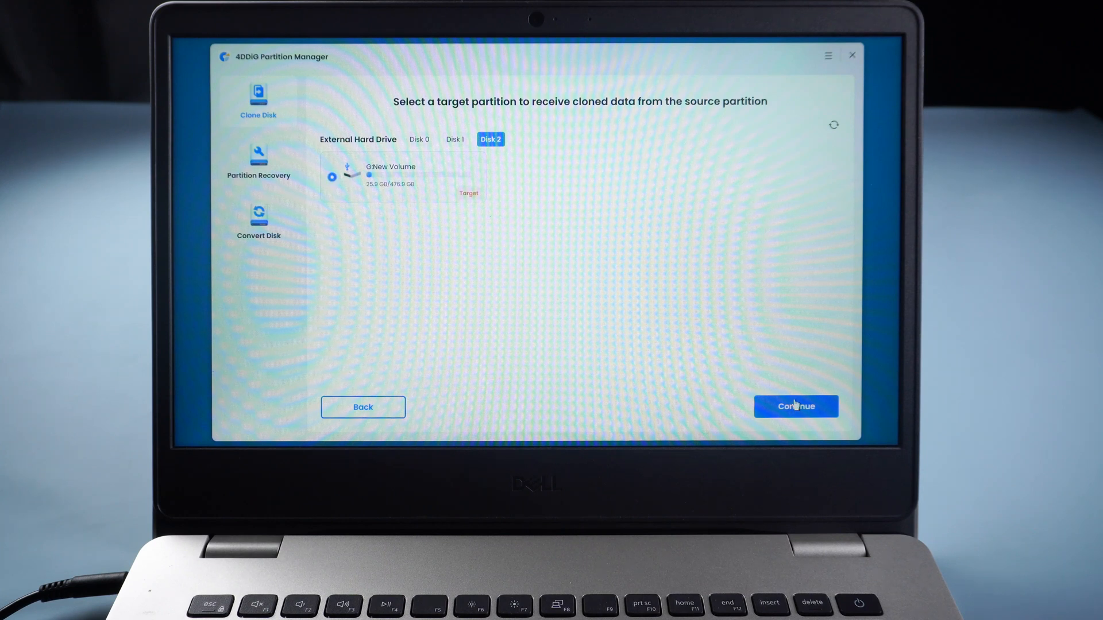
pyautogui.click(796, 407)
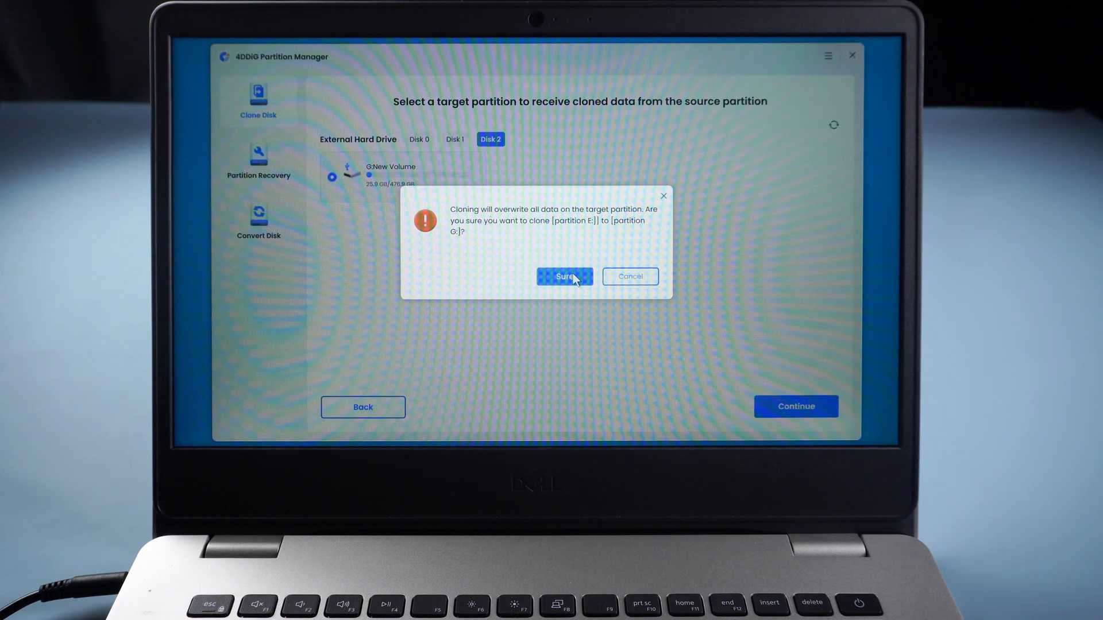
# Confirm overwriting G: and start cloning E: until it reports success.
pyautogui.click(564, 276)
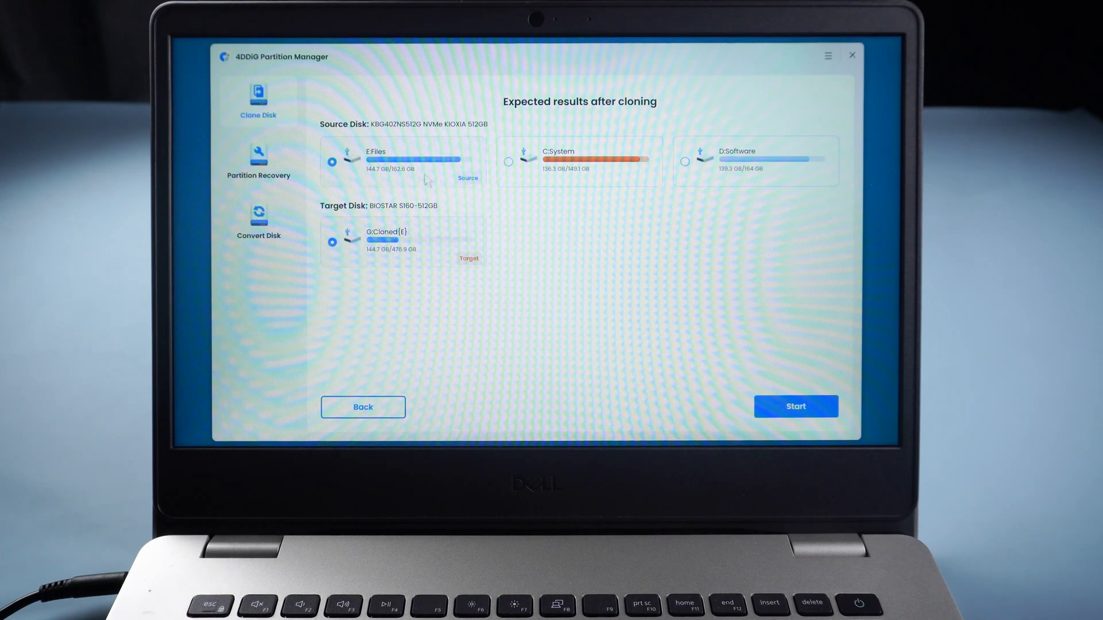
pyautogui.moveTo(352, 225)
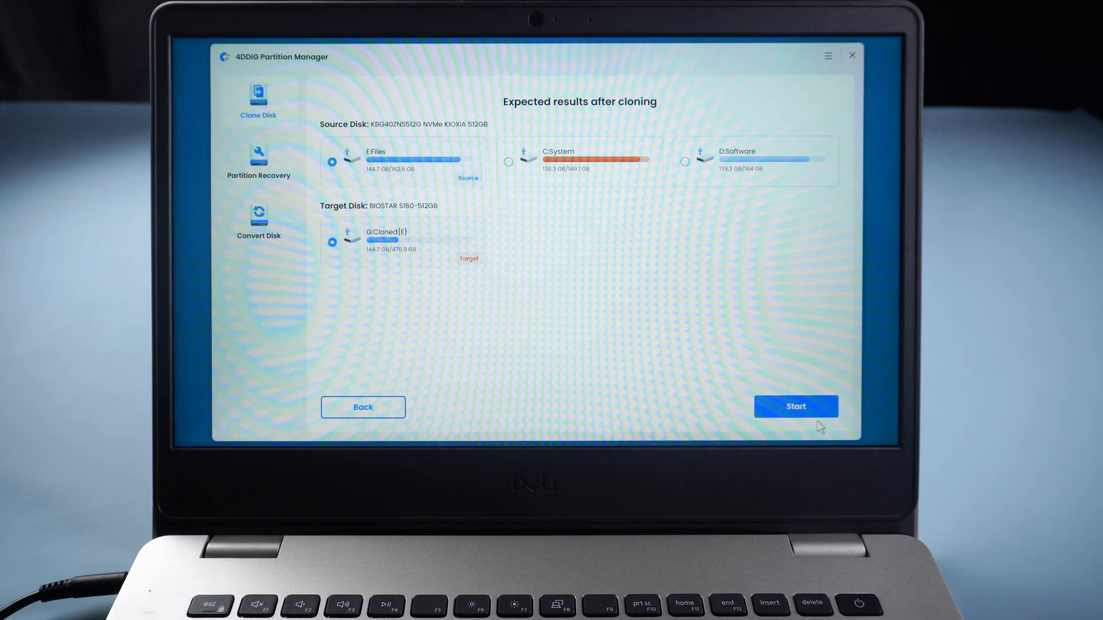
pyautogui.click(796, 407)
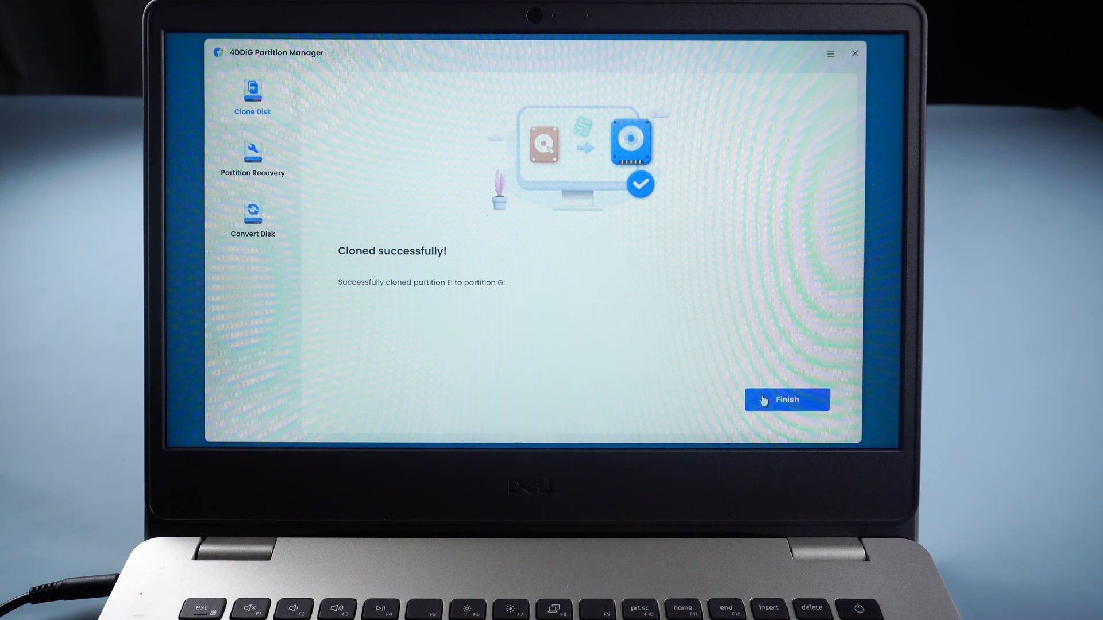
# Finish the clone, close the program, and confirm exiting to shut down.
pyautogui.click(786, 400)
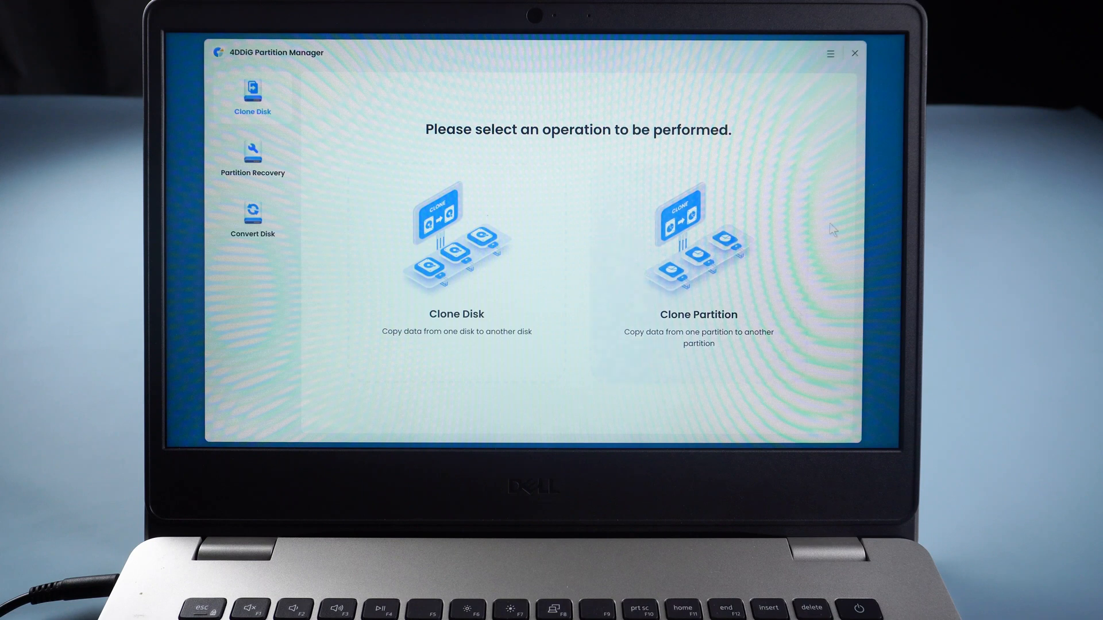
pyautogui.click(855, 53)
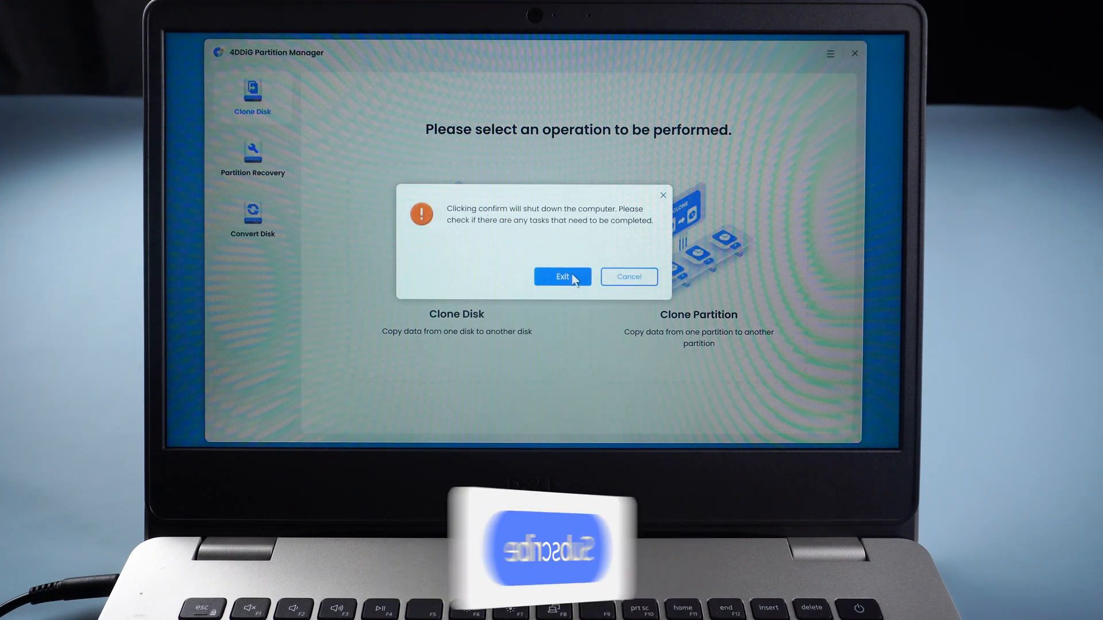
pyautogui.click(628, 276)
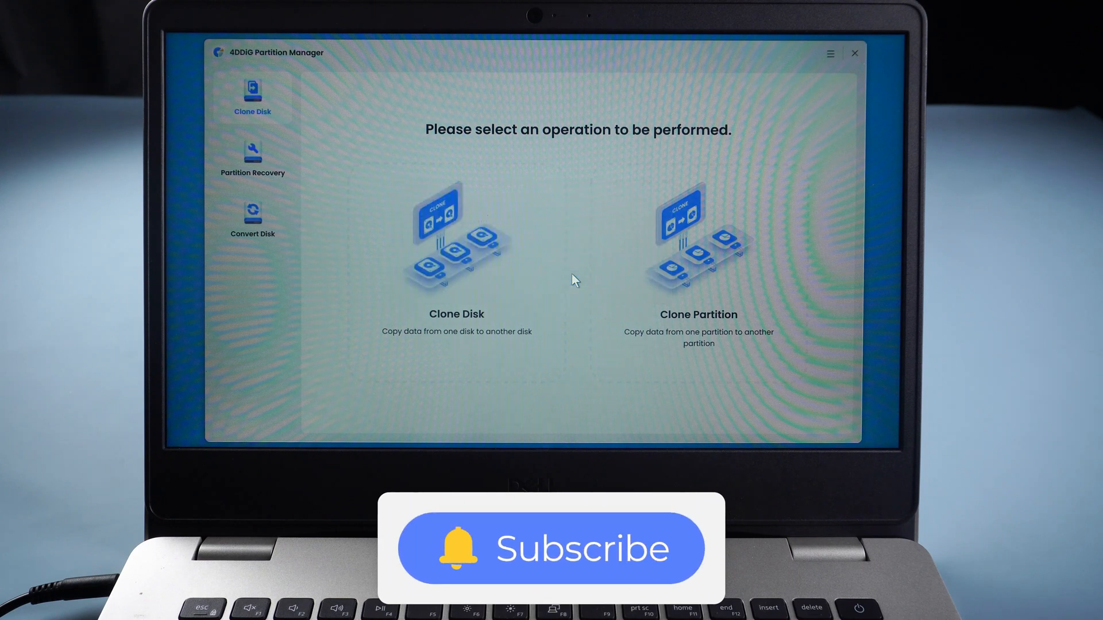